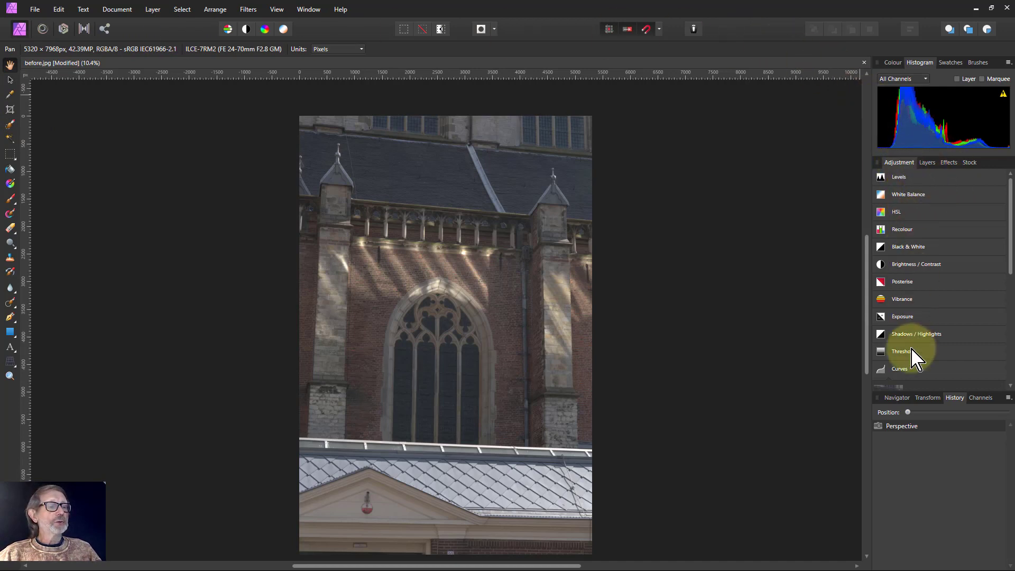
mouse_move(683, 379)
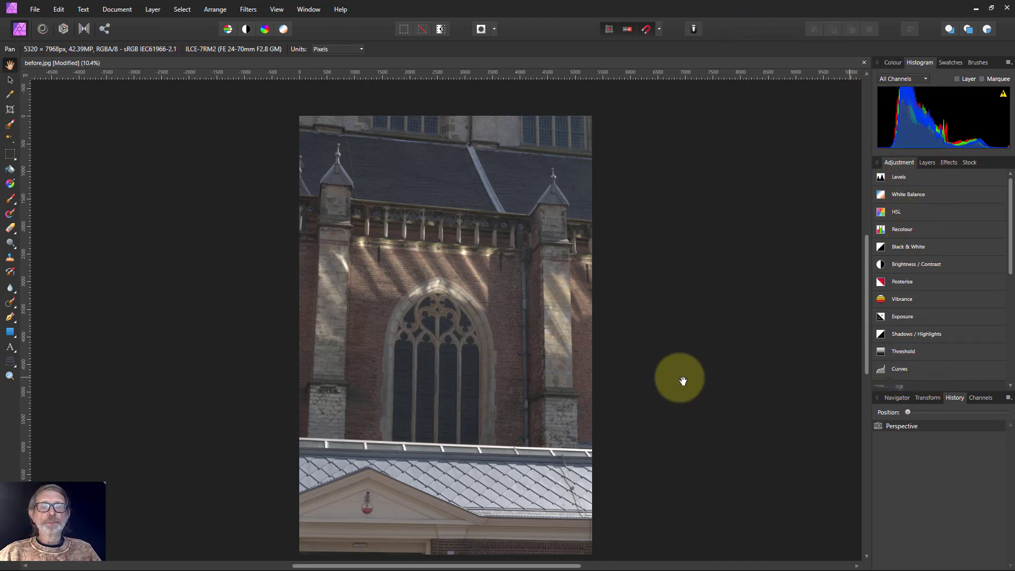
mouse_move(304, 364)
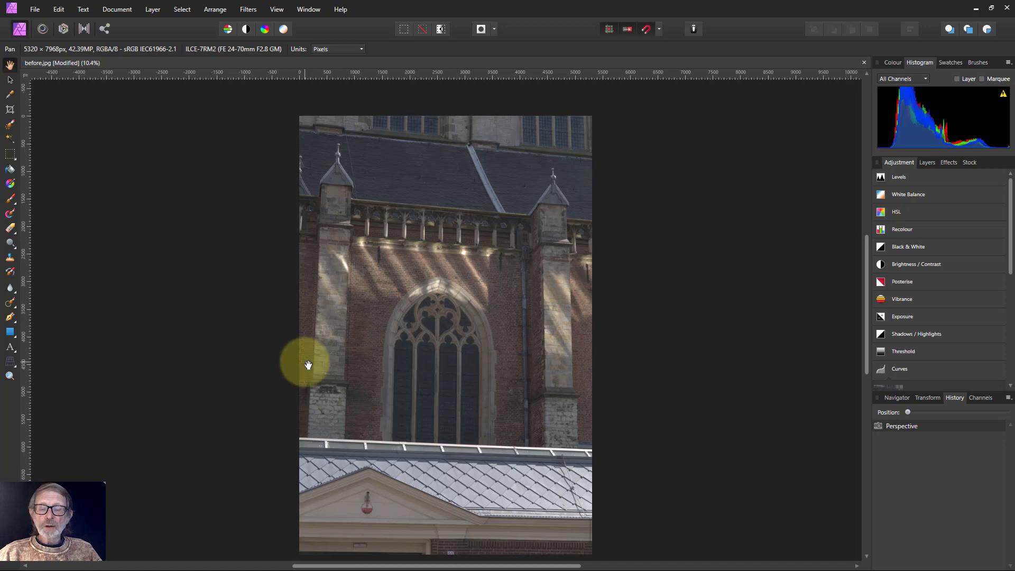
mouse_move(303, 360)
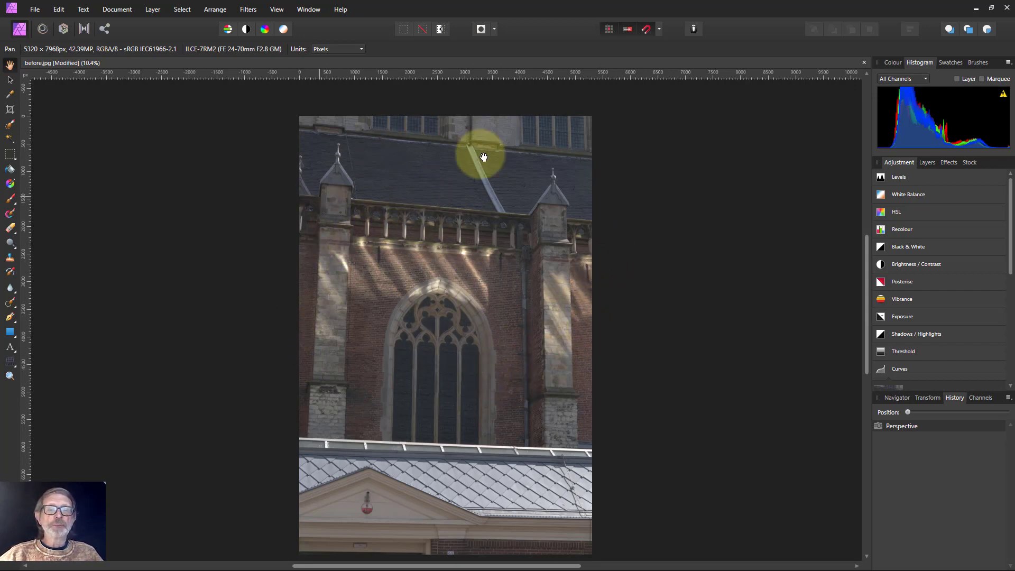
mouse_move(633, 426)
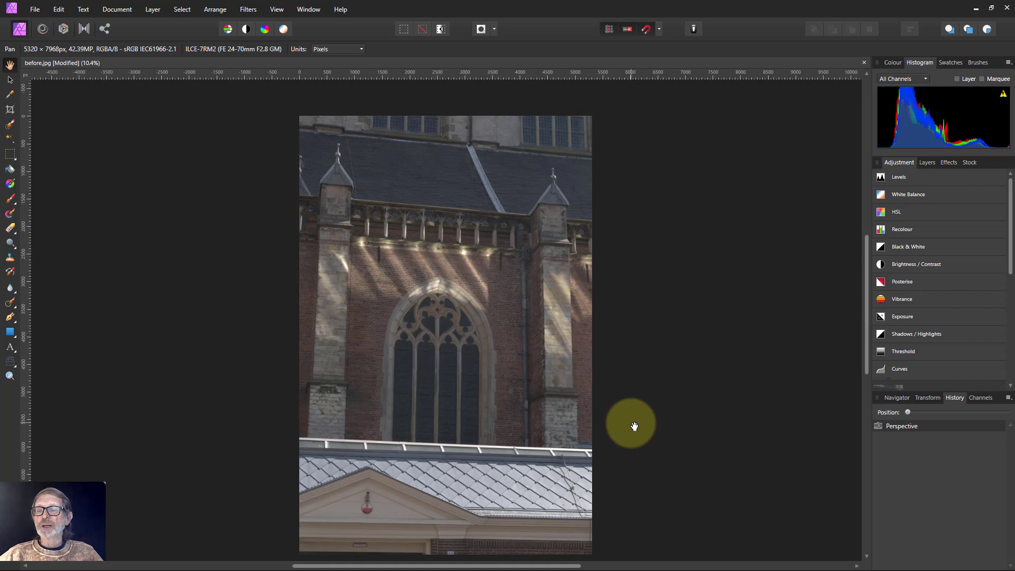
mouse_move(628, 416)
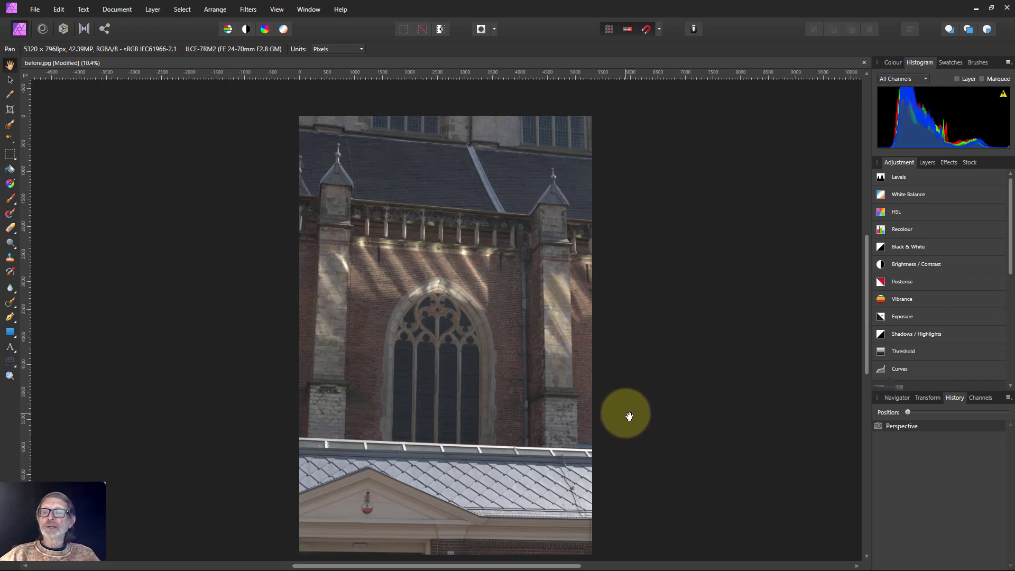
mouse_move(46, 355)
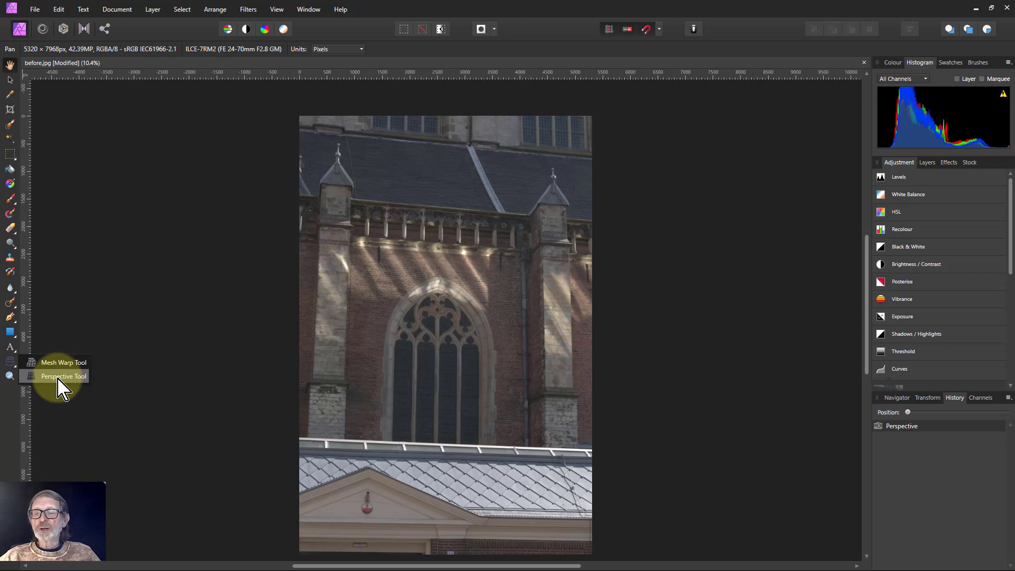
Activate the Perspective Tool and toggle Show grid on, then off again
left_click(63, 376)
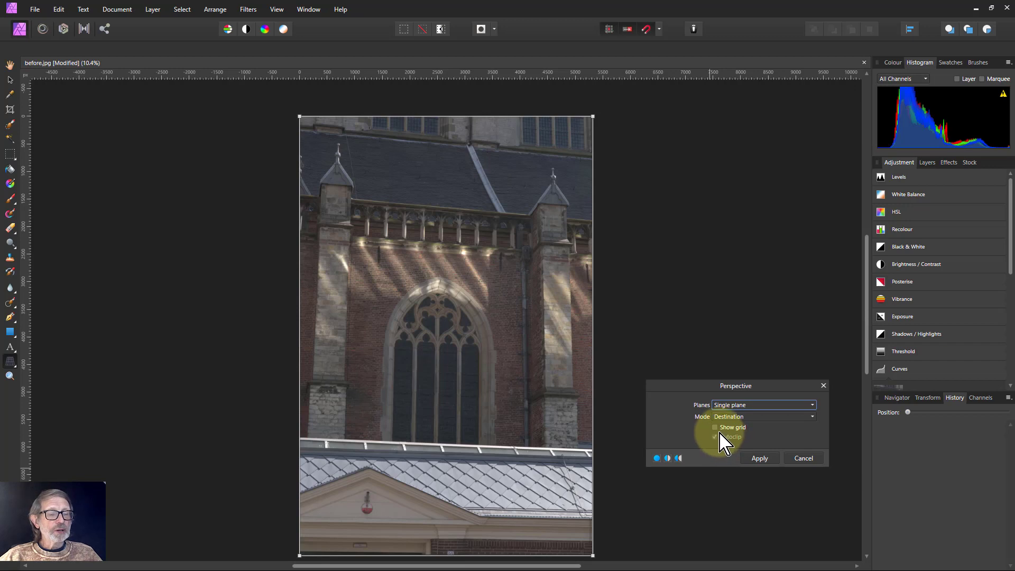
left_click(714, 427)
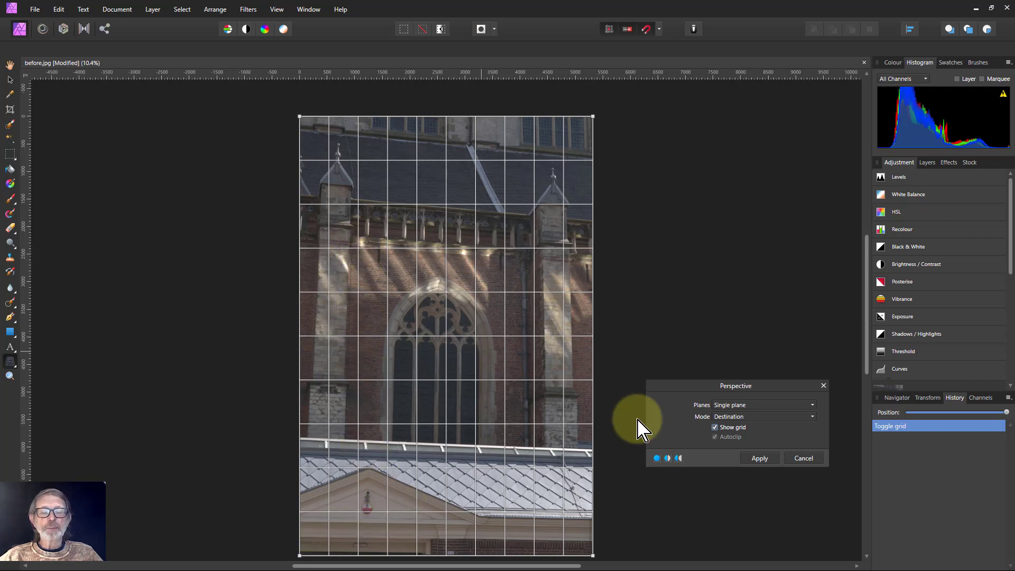
left_click(715, 427)
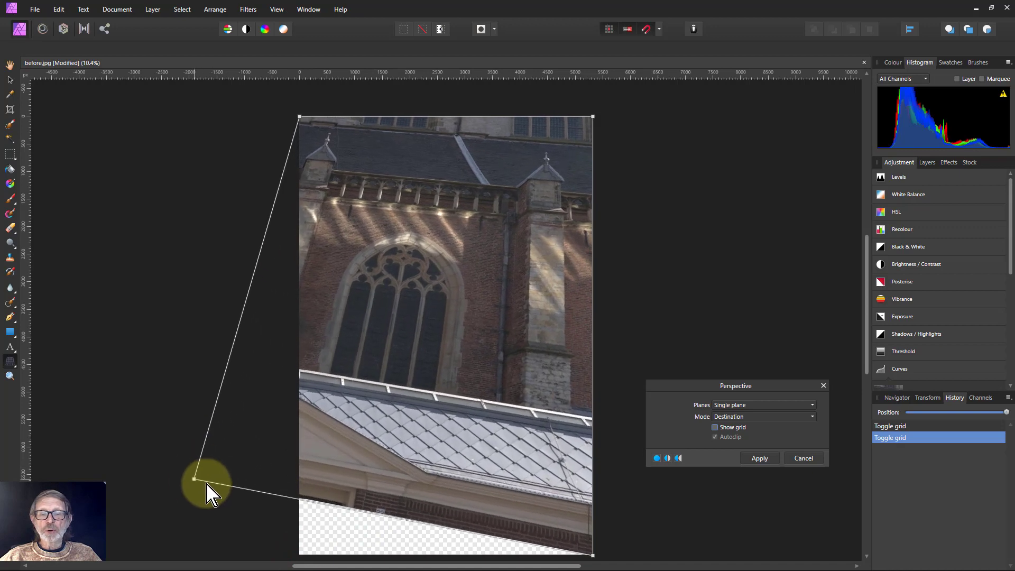
Drag the bottom-left perspective handle outward and back to preview the warping
left_click_drag(194, 478, 304, 536)
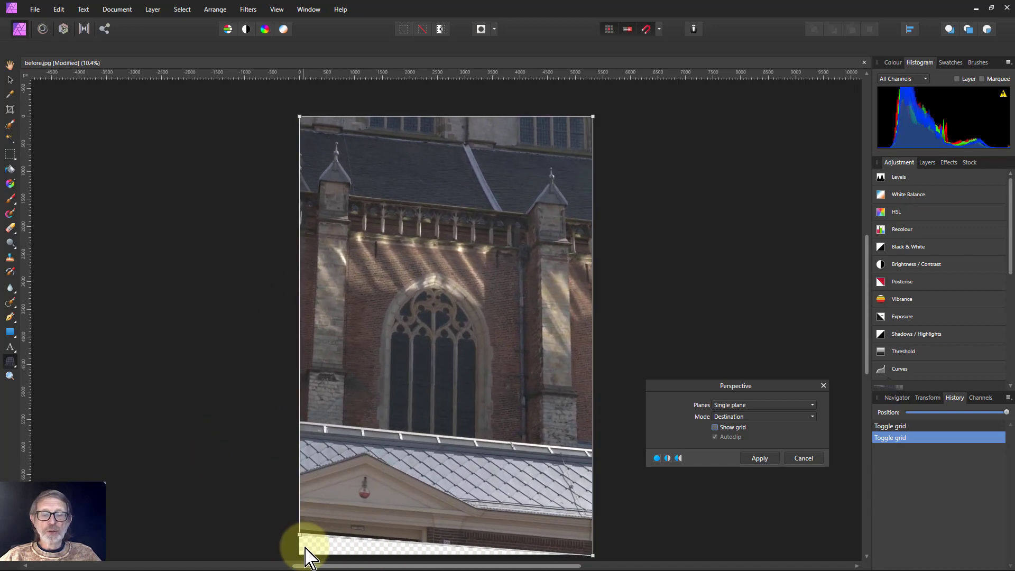
left_click_drag(301, 536, 315, 562)
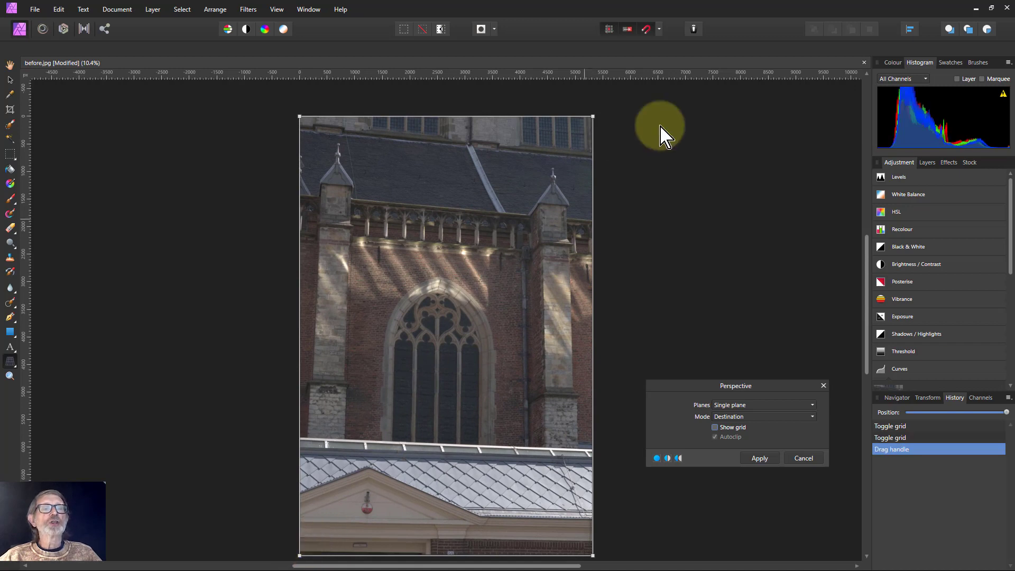
mouse_move(647, 29)
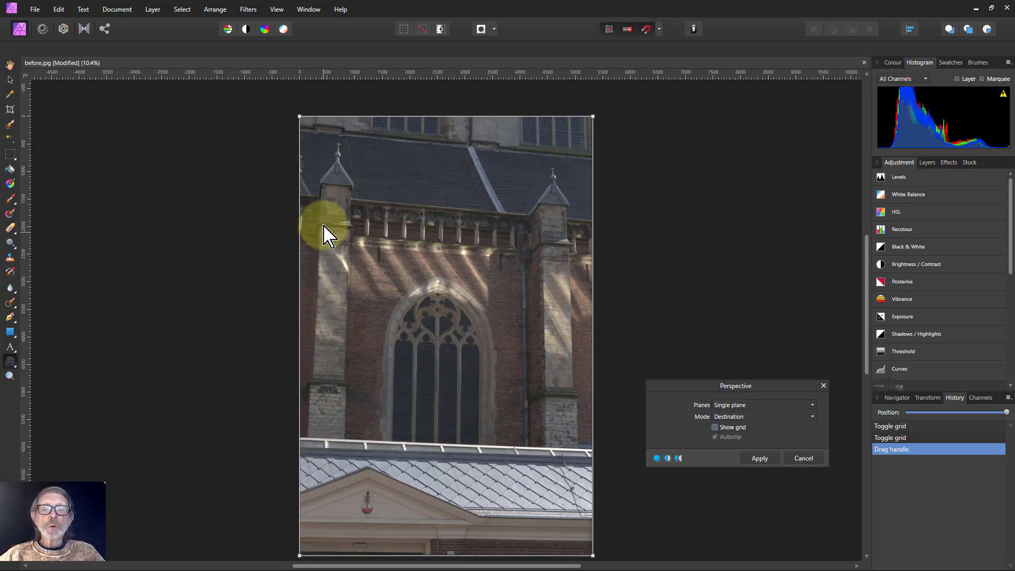
mouse_move(568, 471)
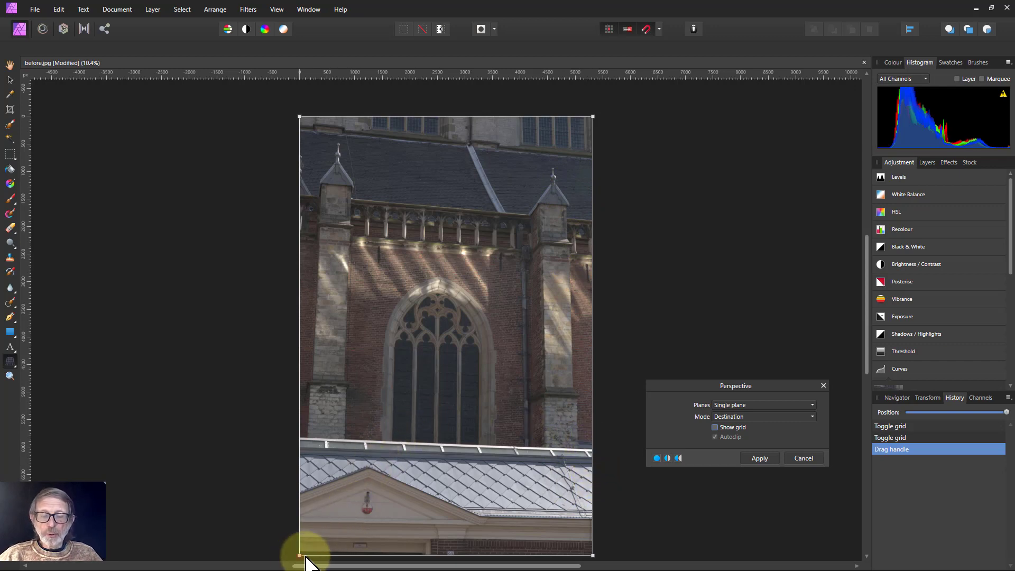
left_click_drag(301, 557, 330, 556)
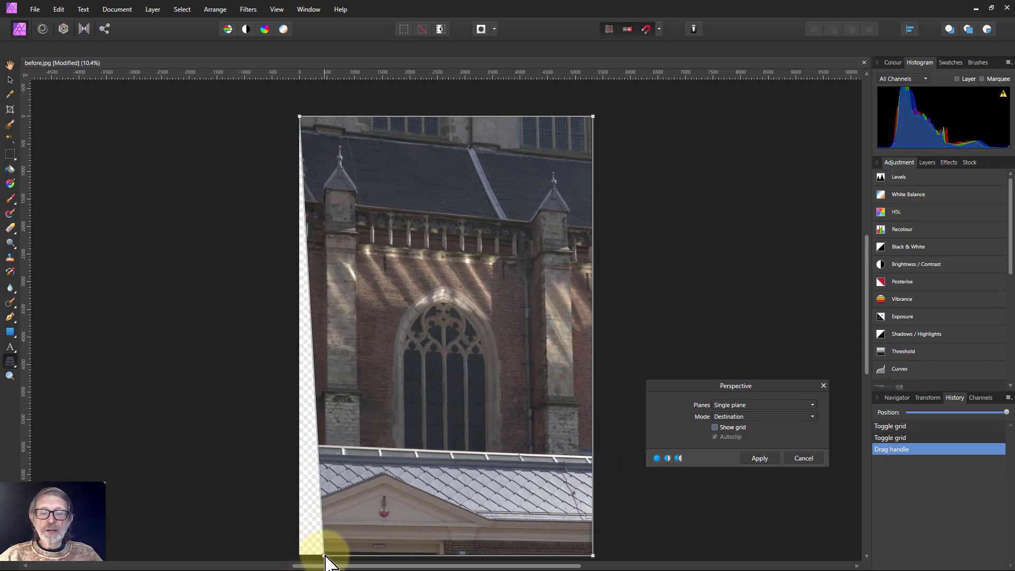
left_click_drag(330, 556, 305, 120)
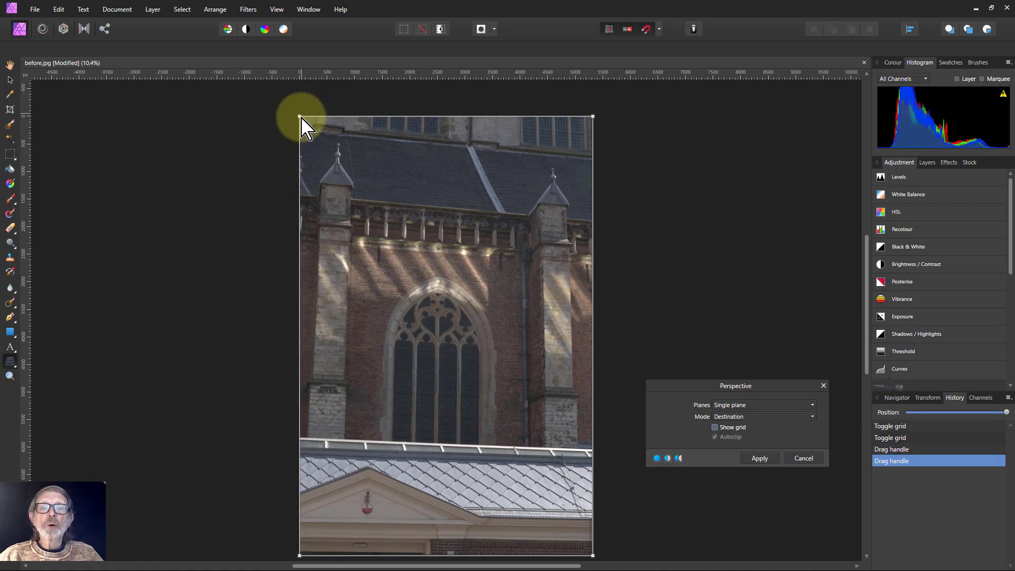
Pull the bottom-left corner inward to straighten the facade and show the view grid
left_click_drag(301, 118, 279, 118)
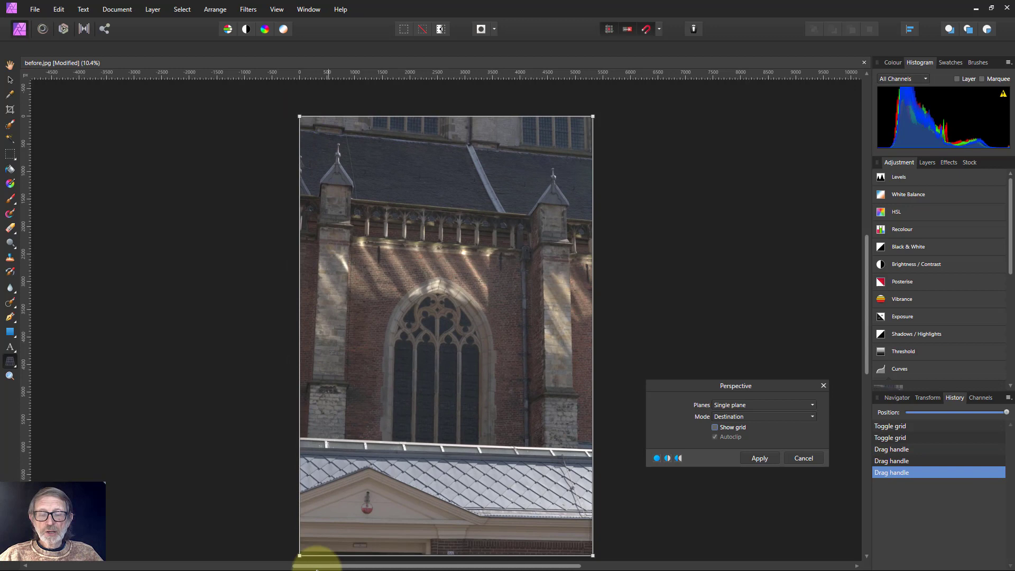
left_click_drag(300, 555, 317, 556)
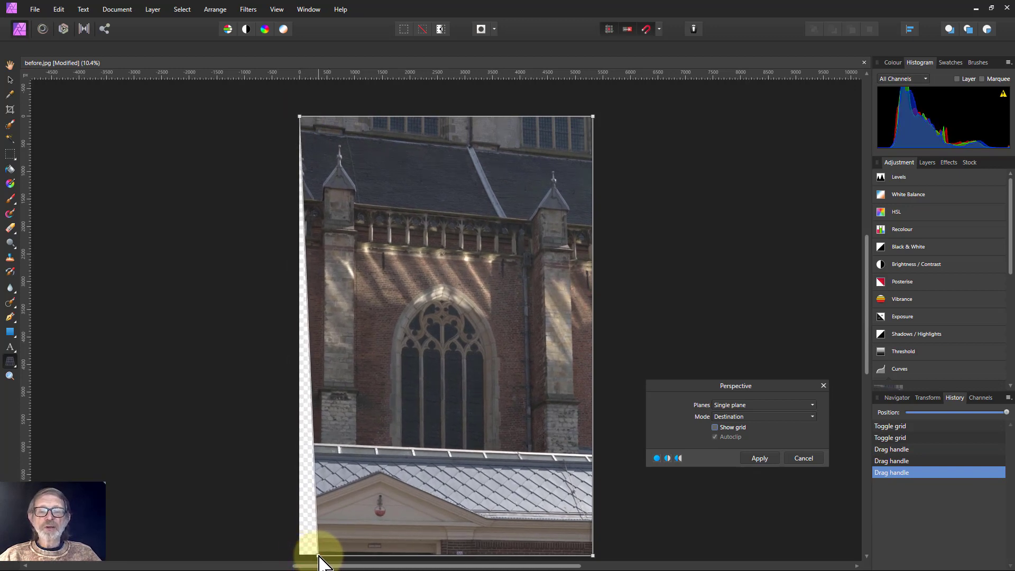
left_click_drag(322, 557, 327, 327)
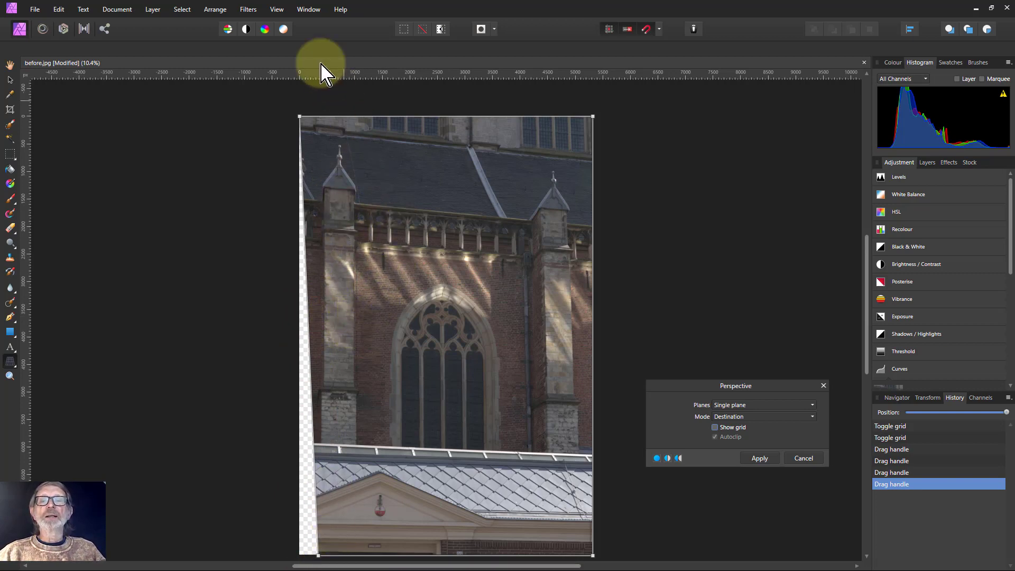
left_click(276, 9)
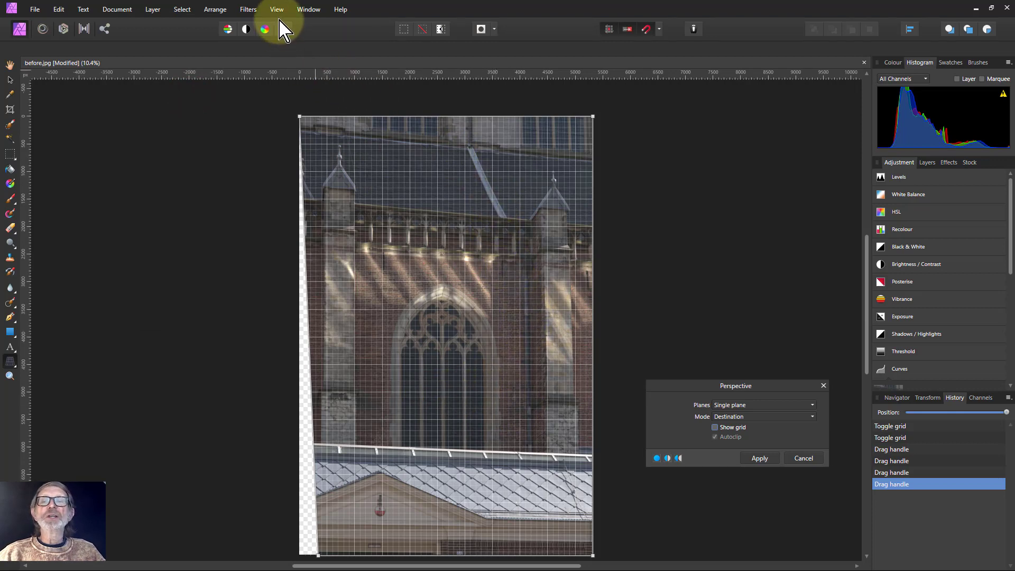
left_click(277, 9)
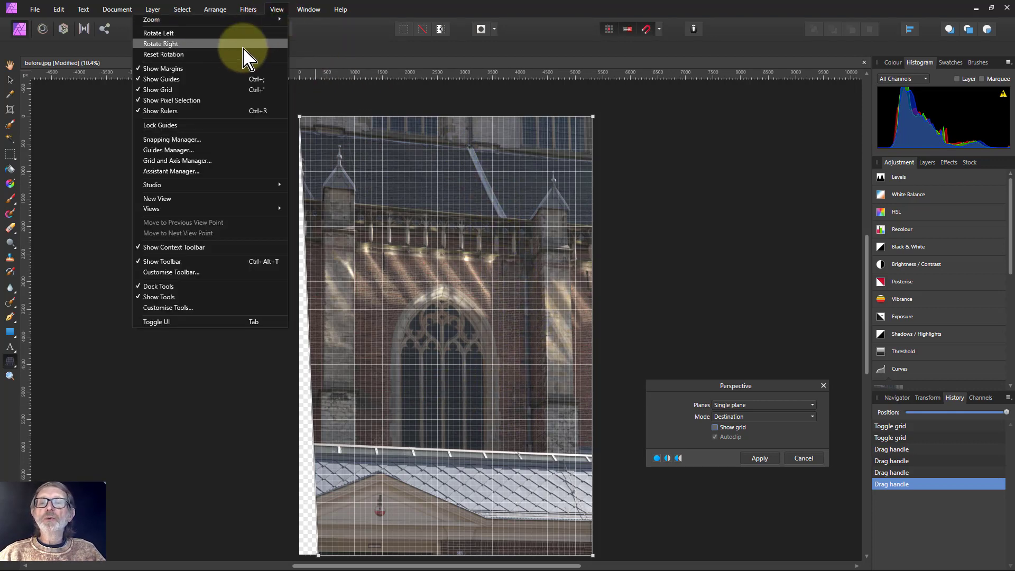
mouse_move(182, 171)
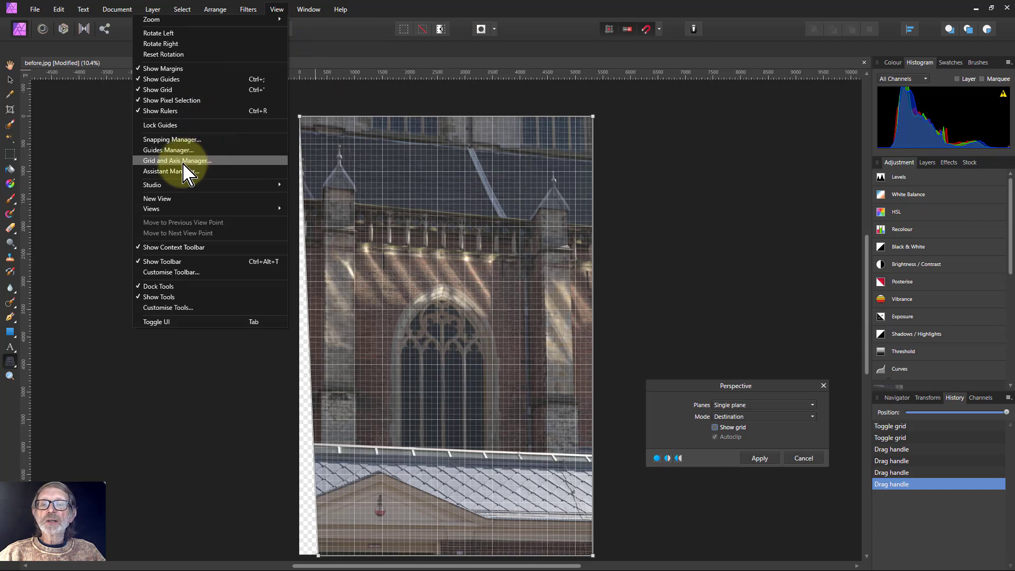
left_click(177, 160)
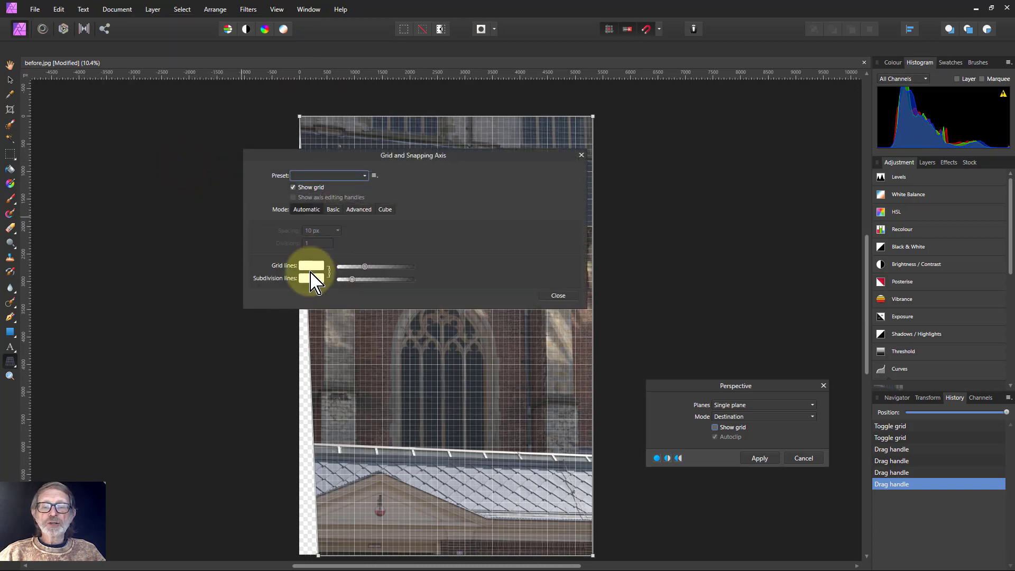
left_click(311, 266)
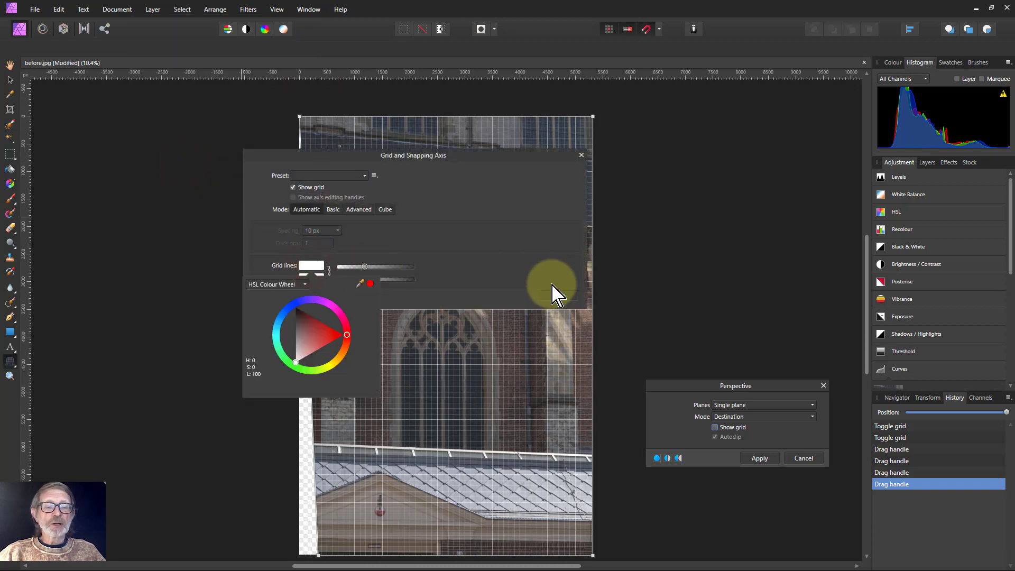
left_click(580, 155)
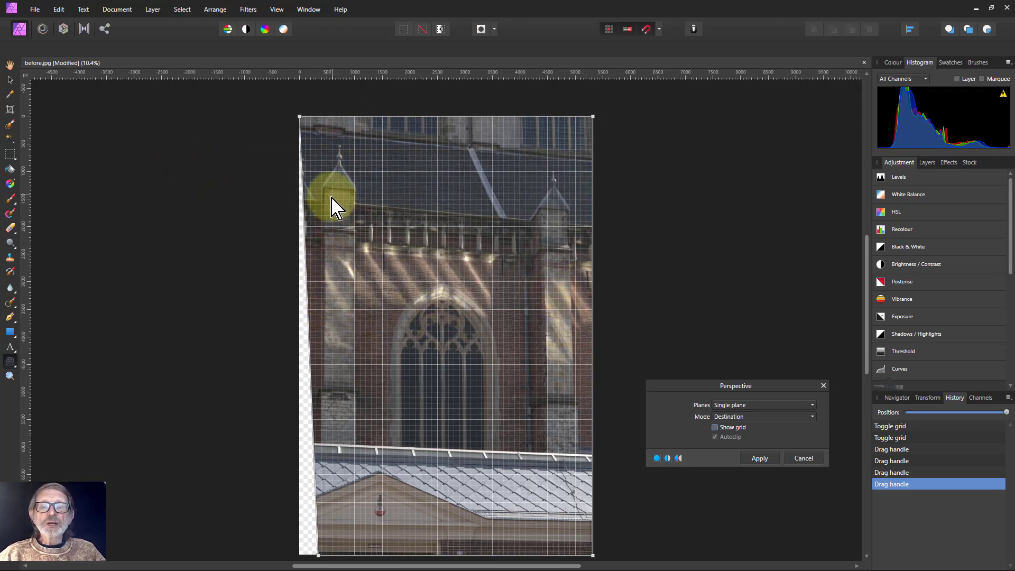
Pull the bottom corners inward and drag the top-left corner down to align verticals
left_click_drag(334, 197, 318, 553)
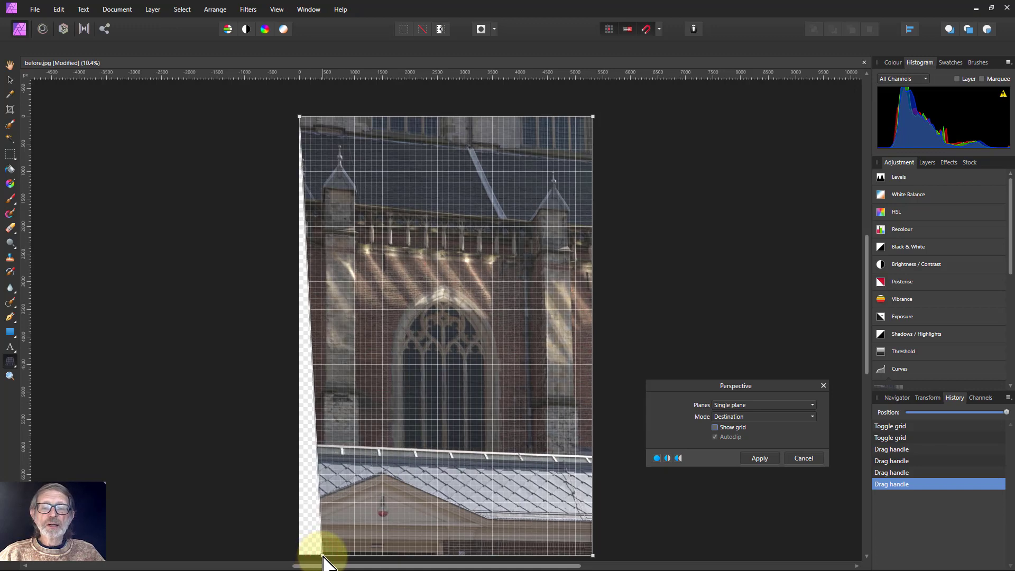
left_click_drag(333, 553, 592, 553)
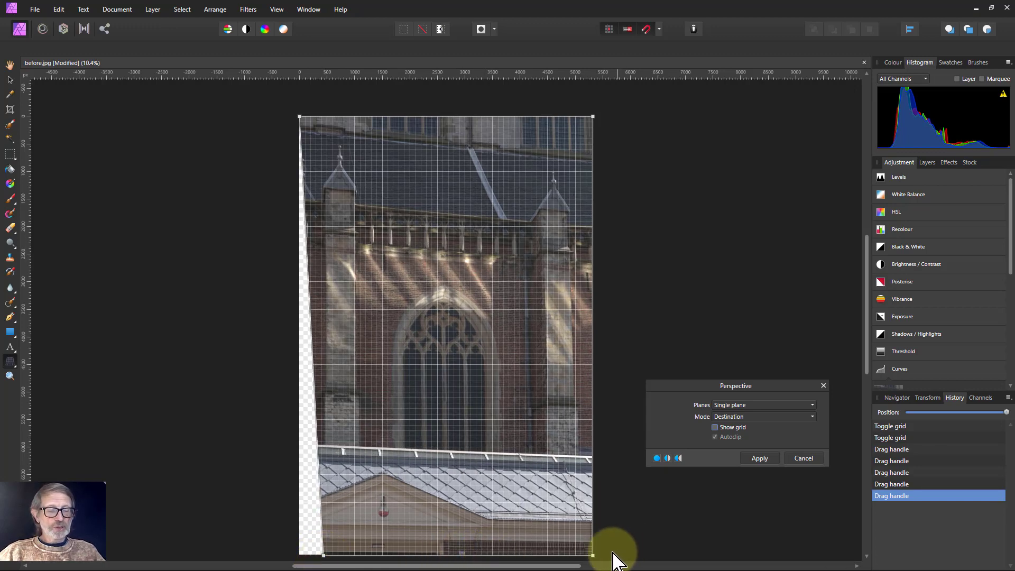
left_click_drag(591, 554, 579, 553)
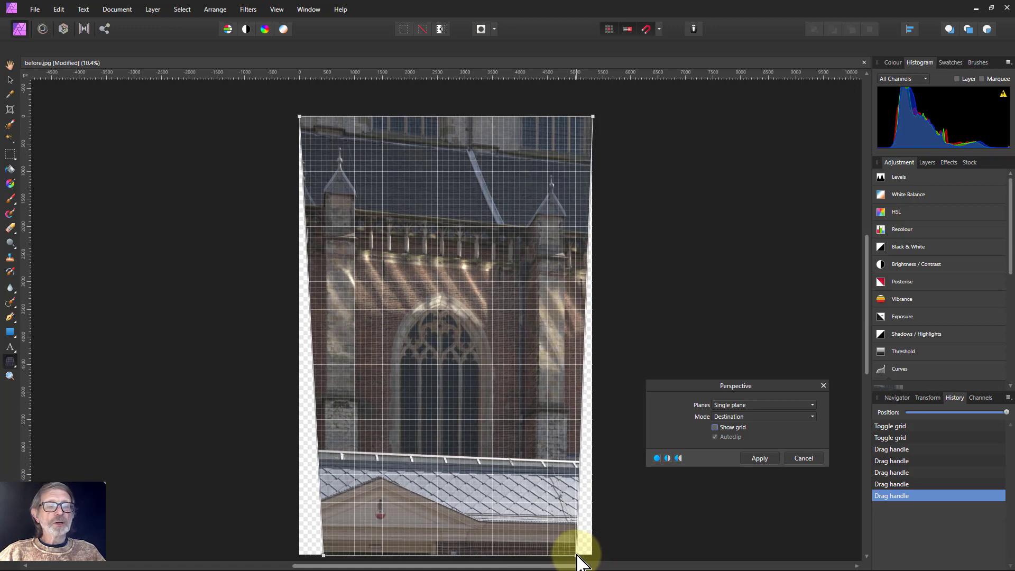
left_click_drag(582, 557, 550, 381)
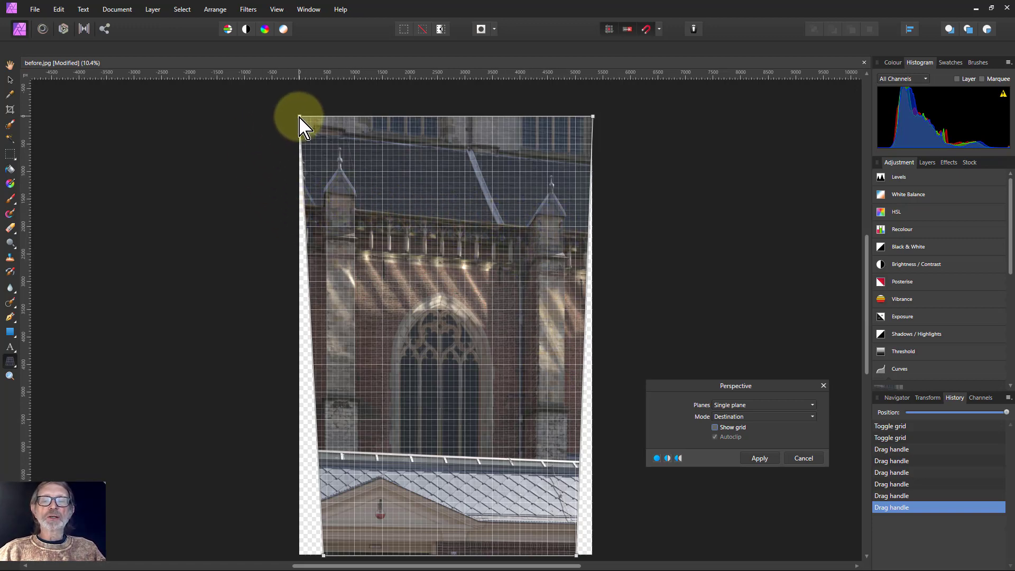
left_click_drag(299, 117, 317, 136)
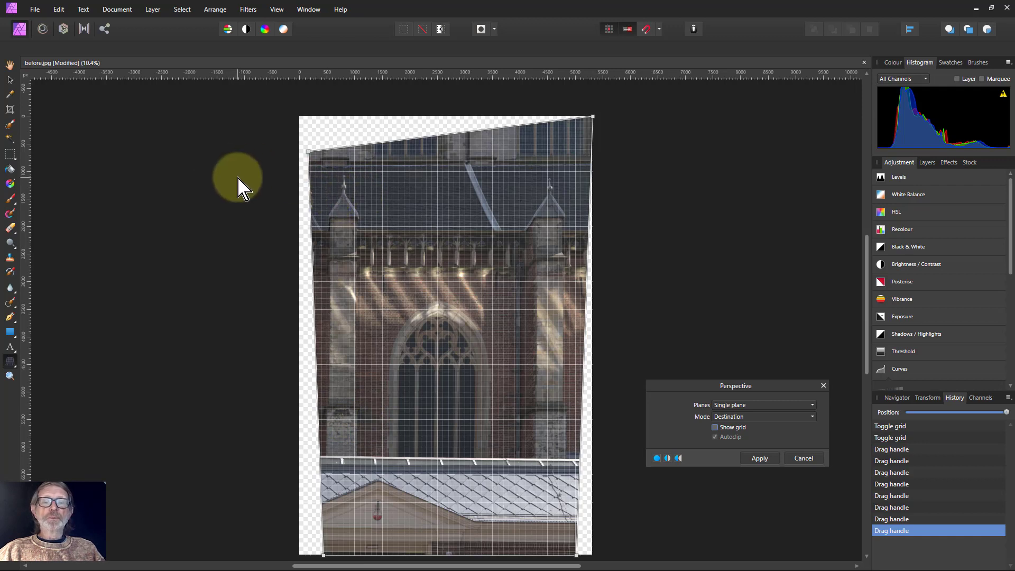
Apply the perspective correction and hide the overlay grid via the View menu
left_click(759, 458)
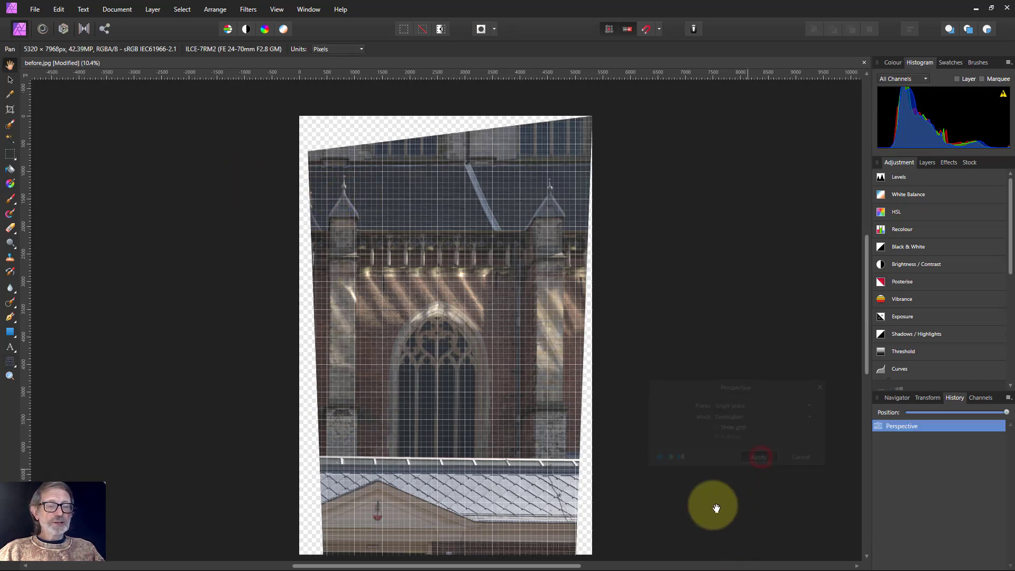
left_click(276, 9)
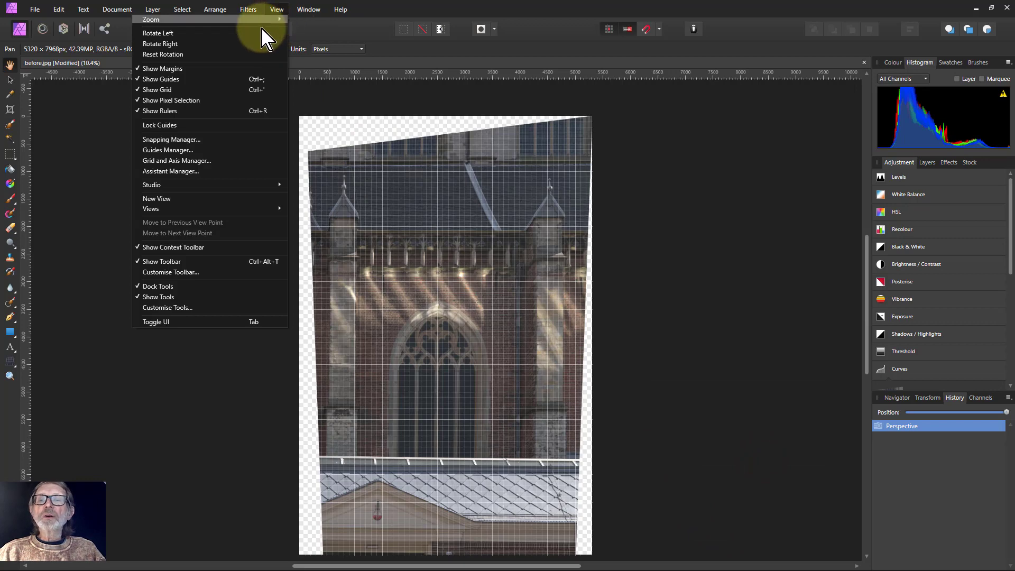
mouse_move(269, 100)
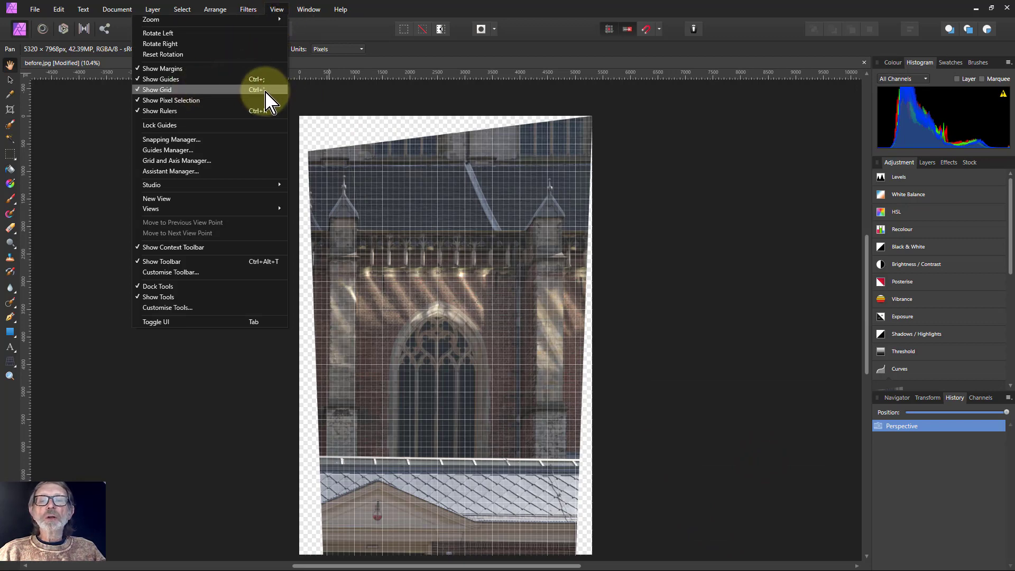
left_click(157, 89)
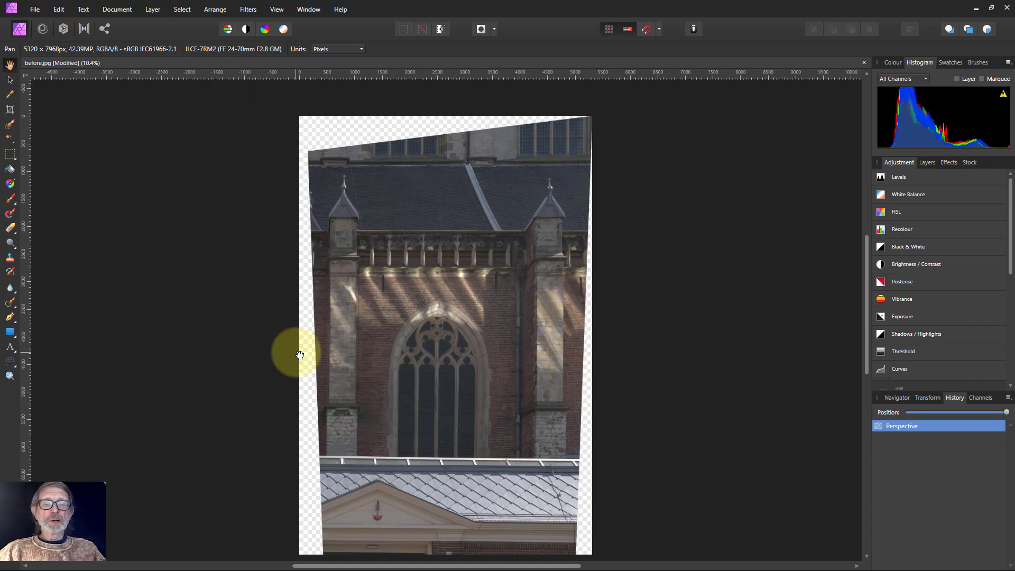
mouse_move(319, 316)
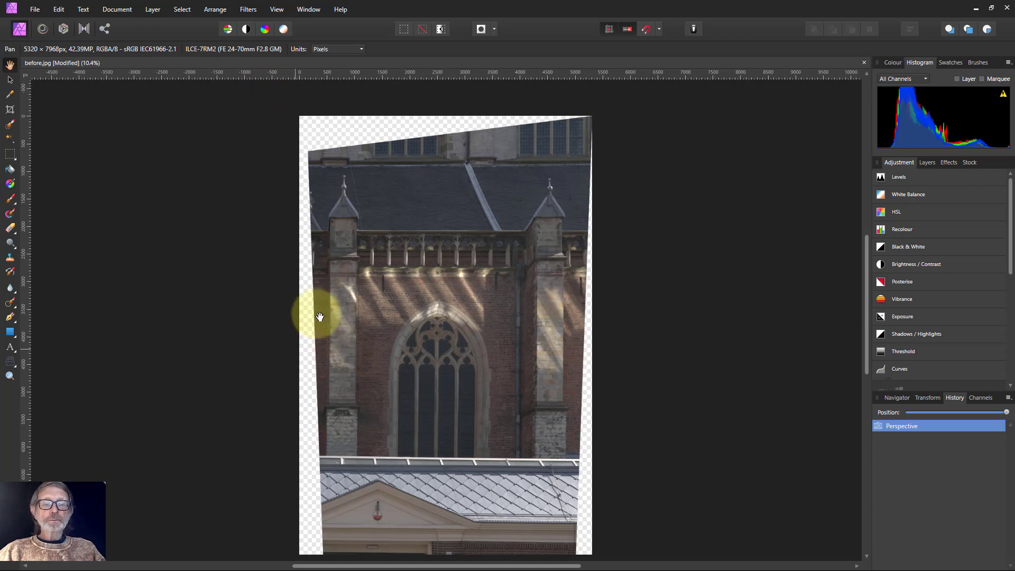
Crop the facade to the two pinnacles and arched window, removing transparent edges
left_click(8, 110)
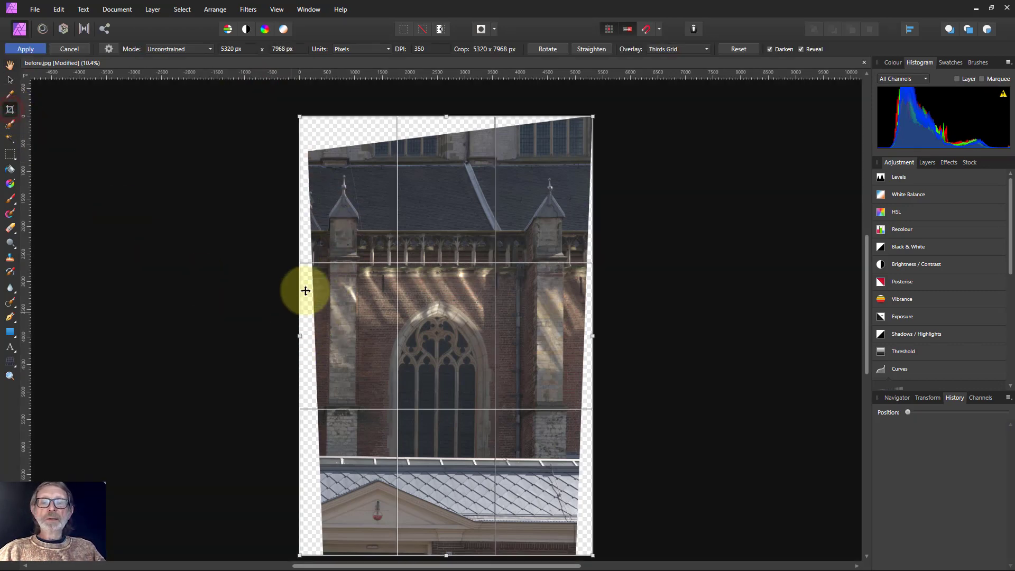
left_click_drag(299, 116, 317, 144)
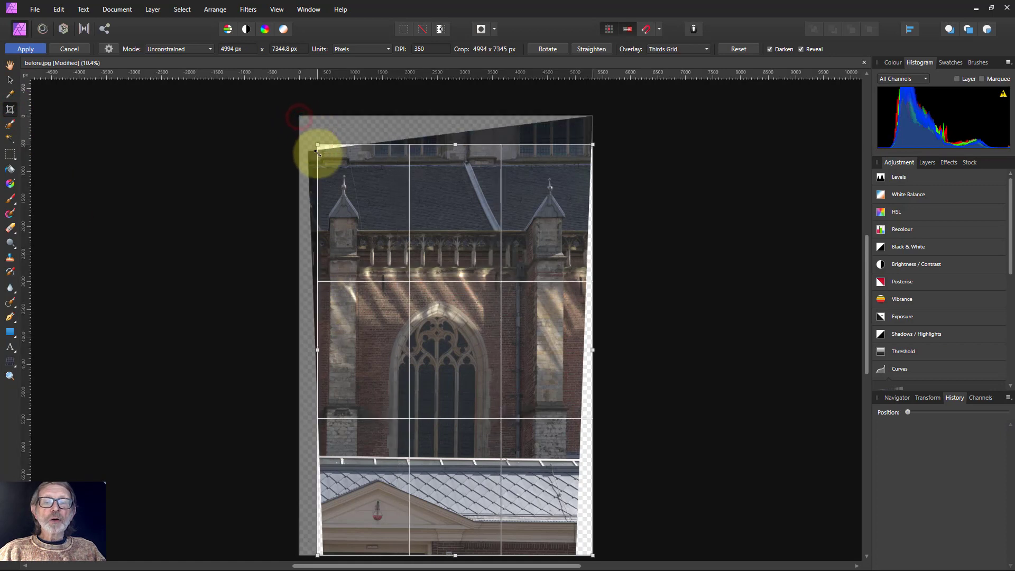
left_click_drag(317, 144, 324, 168)
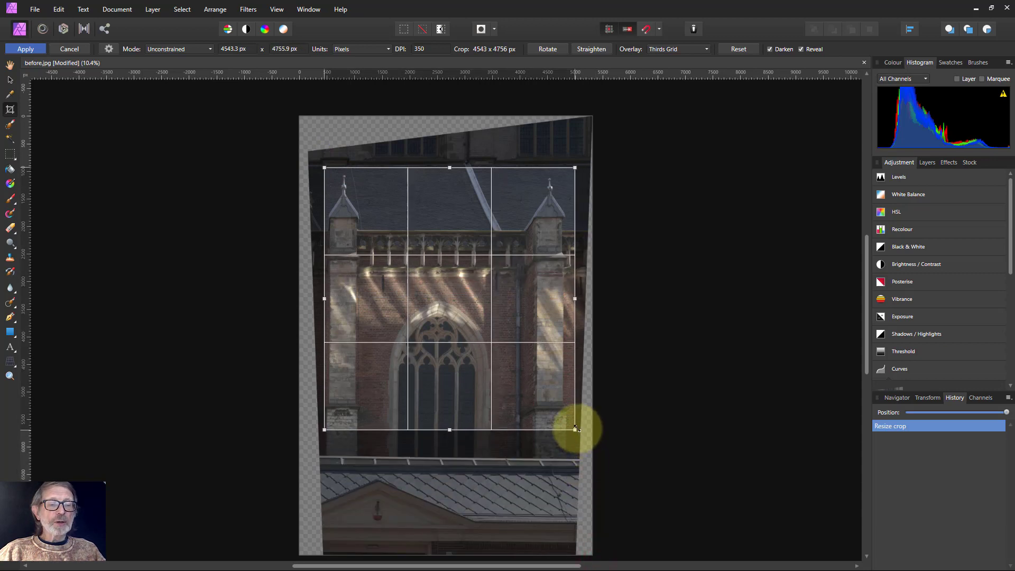
left_click_drag(574, 429, 575, 425)
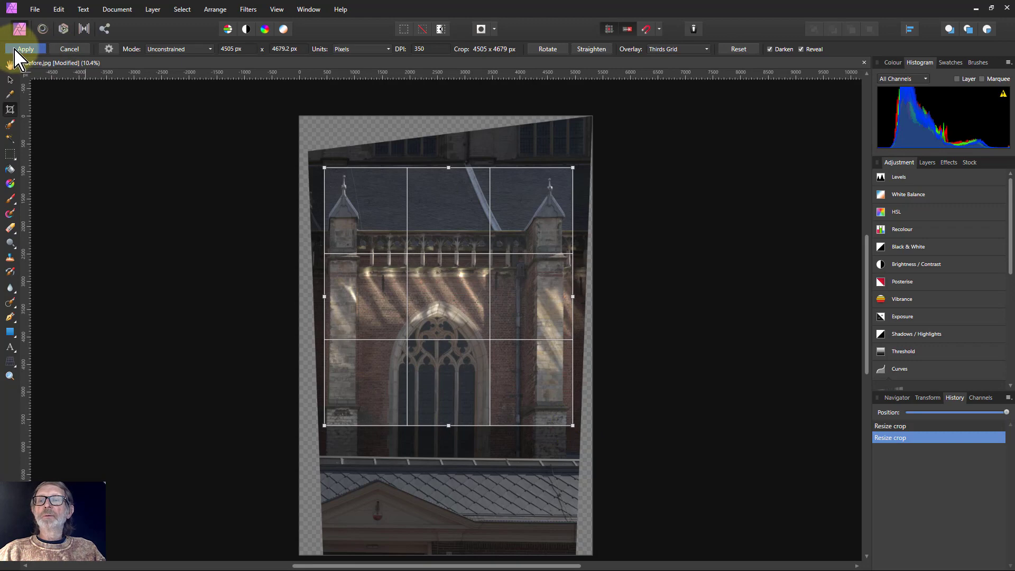
left_click(25, 48)
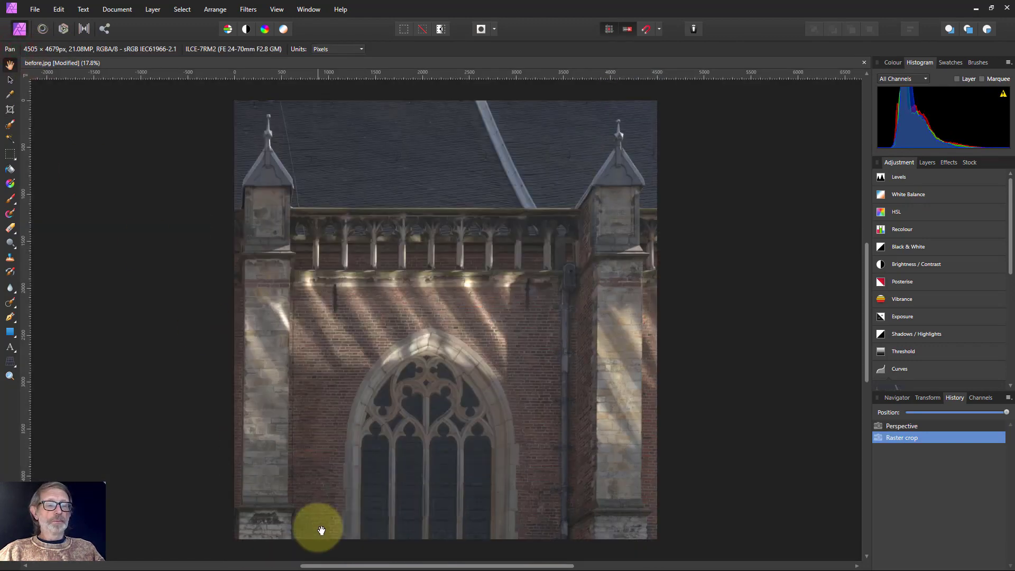
mouse_move(262, 359)
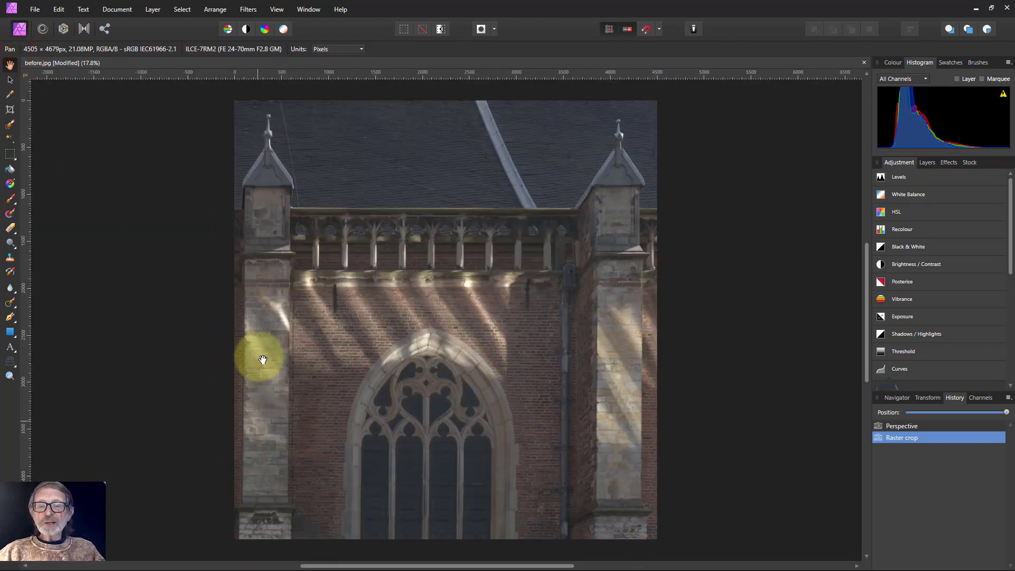
mouse_move(11, 373)
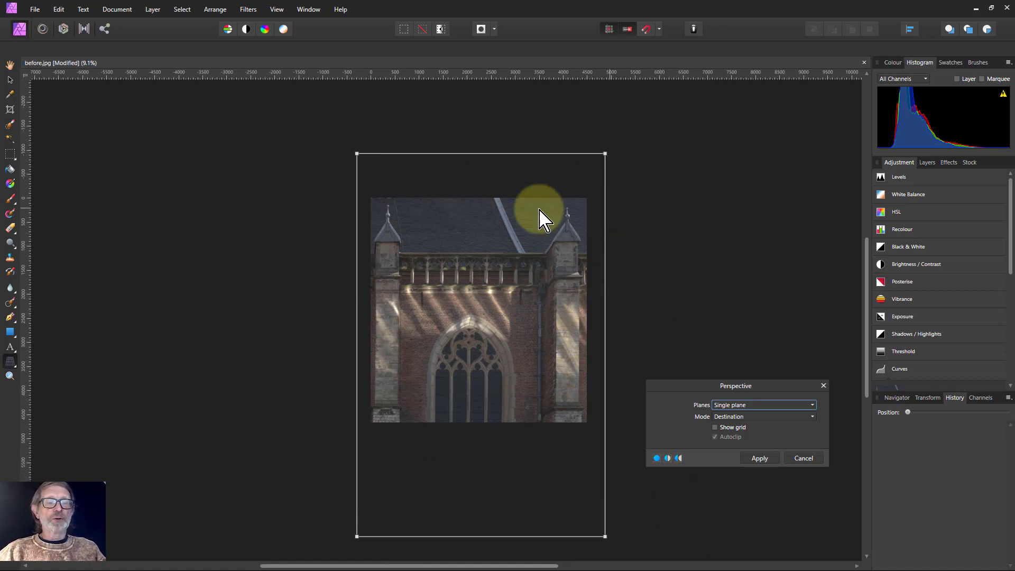
Nudge the top-left perspective handle slightly and apply the refined correction
left_click_drag(538, 213, 357, 154)
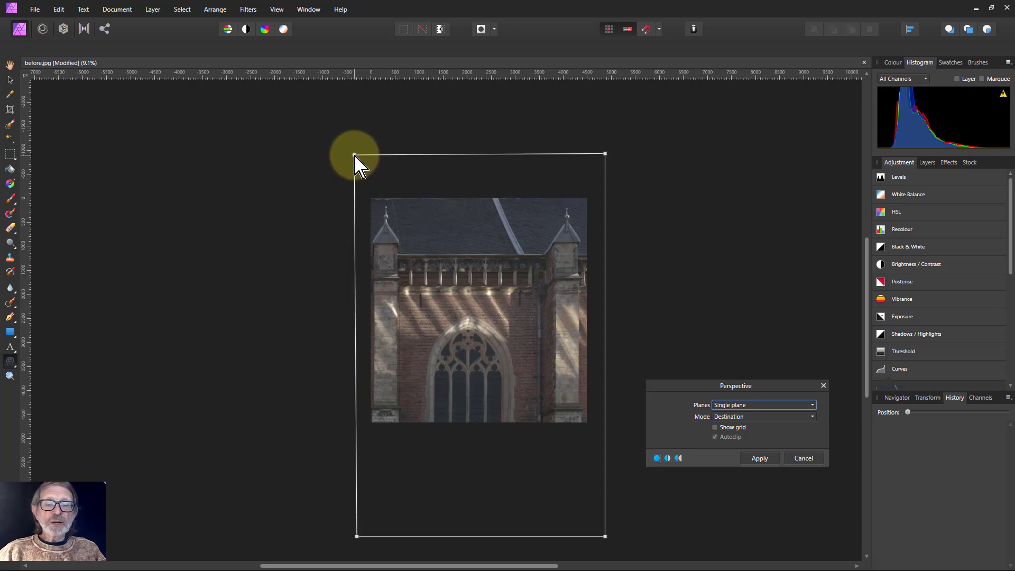
left_click_drag(355, 154, 393, 497)
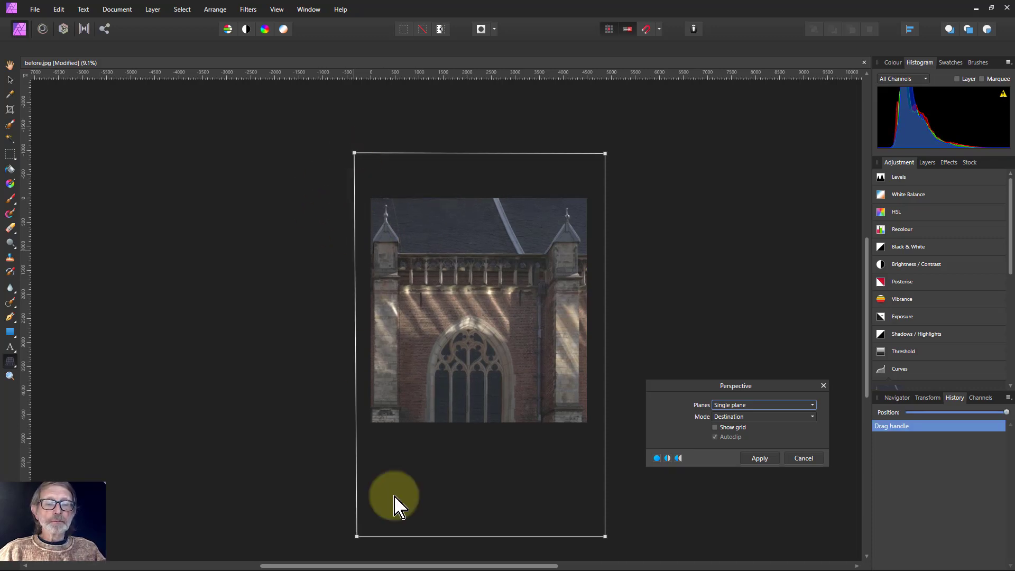
left_click(759, 457)
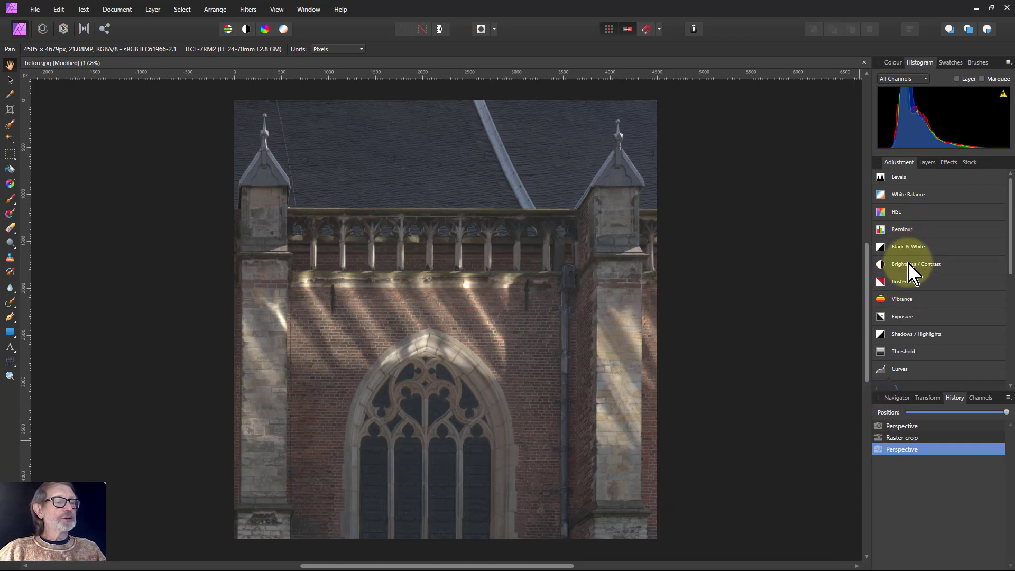
Add a Brightness / Contrast adjustment with brightness about 28% and contrast about 36%
left_click(916, 264)
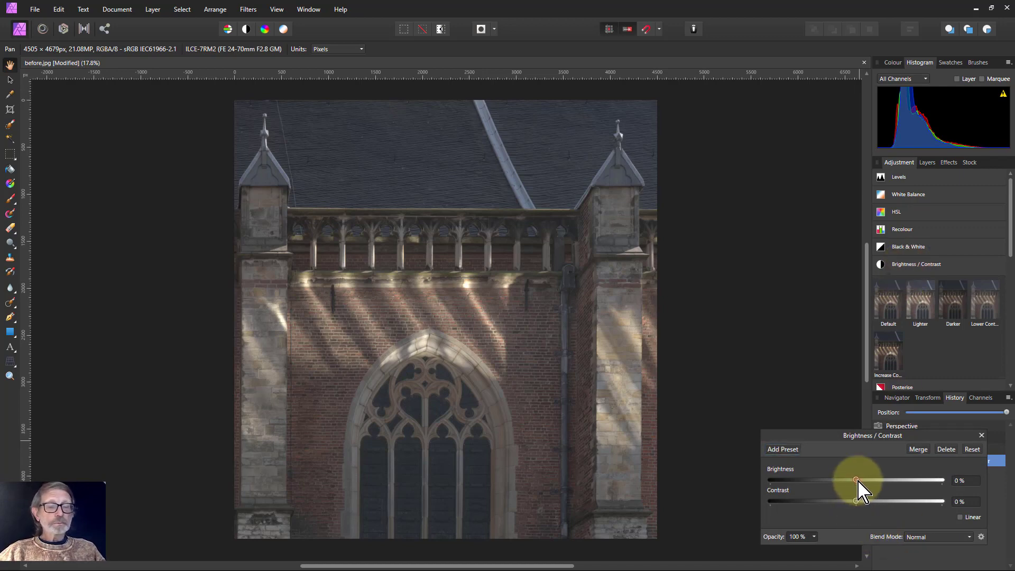
left_click_drag(855, 480, 879, 481)
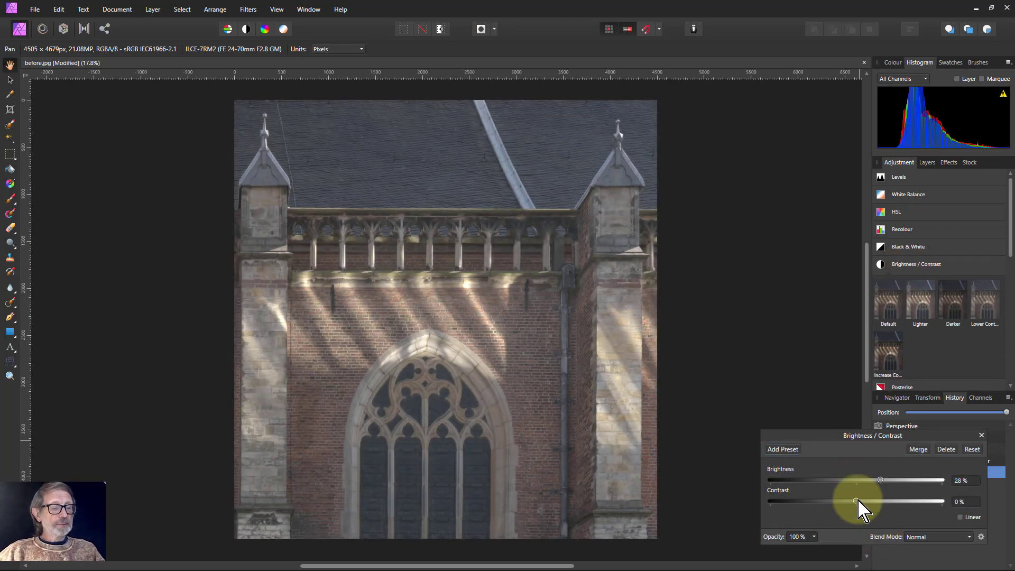
left_click_drag(854, 500, 883, 500)
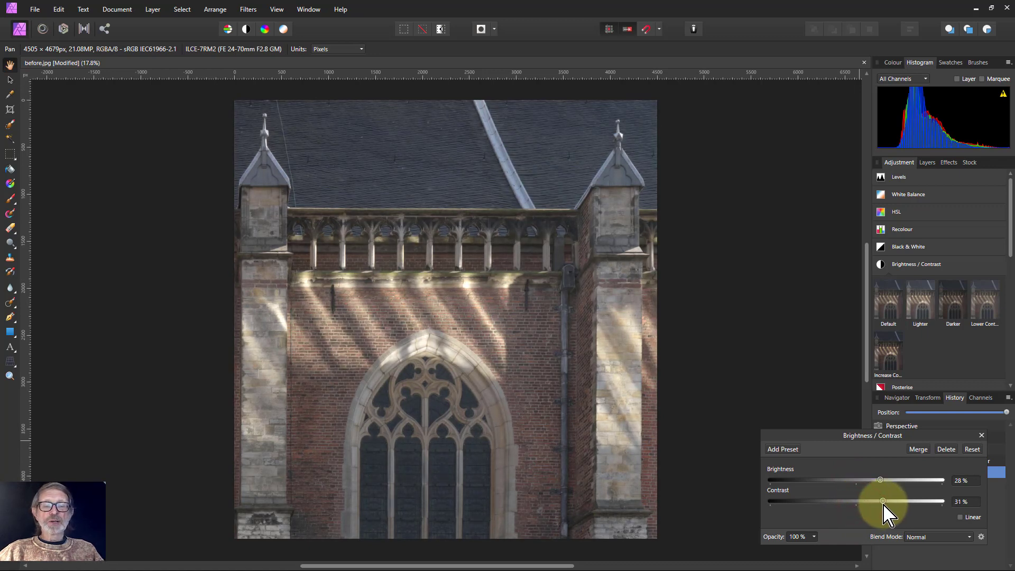
left_click_drag(881, 501, 882, 480)
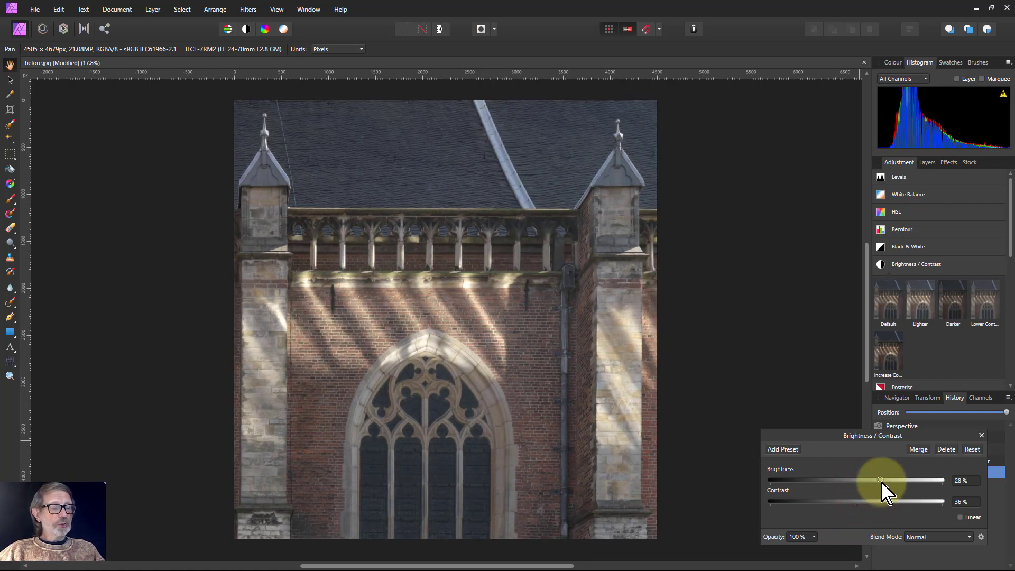
left_click_drag(879, 479, 883, 480)
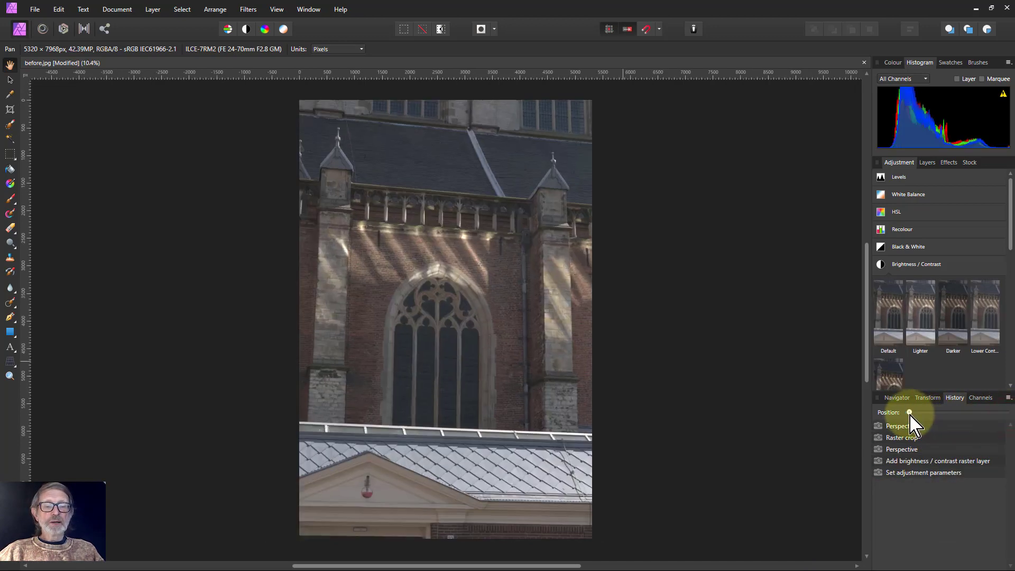
left_click_drag(909, 412, 1005, 412)
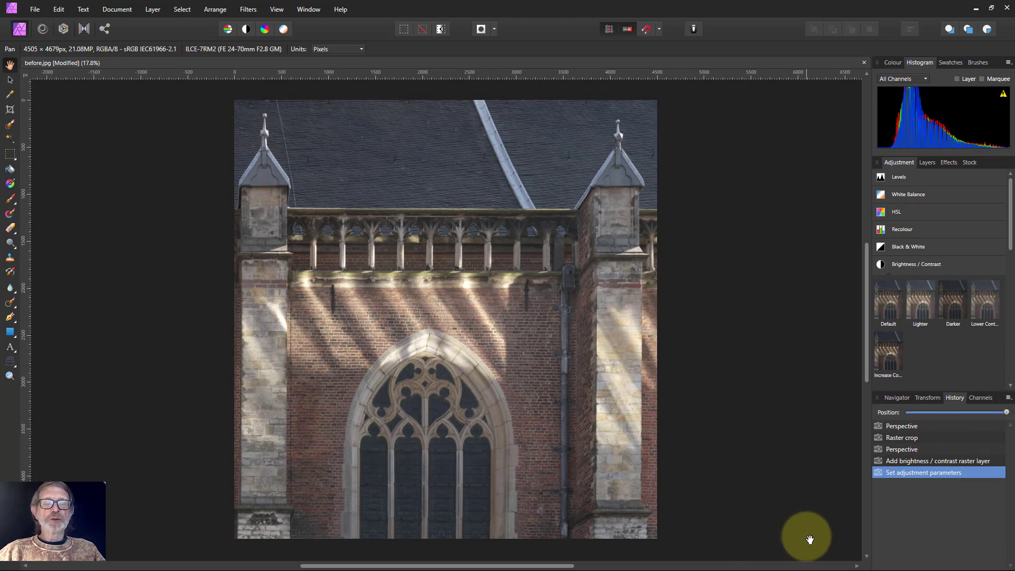
mouse_move(800, 527)
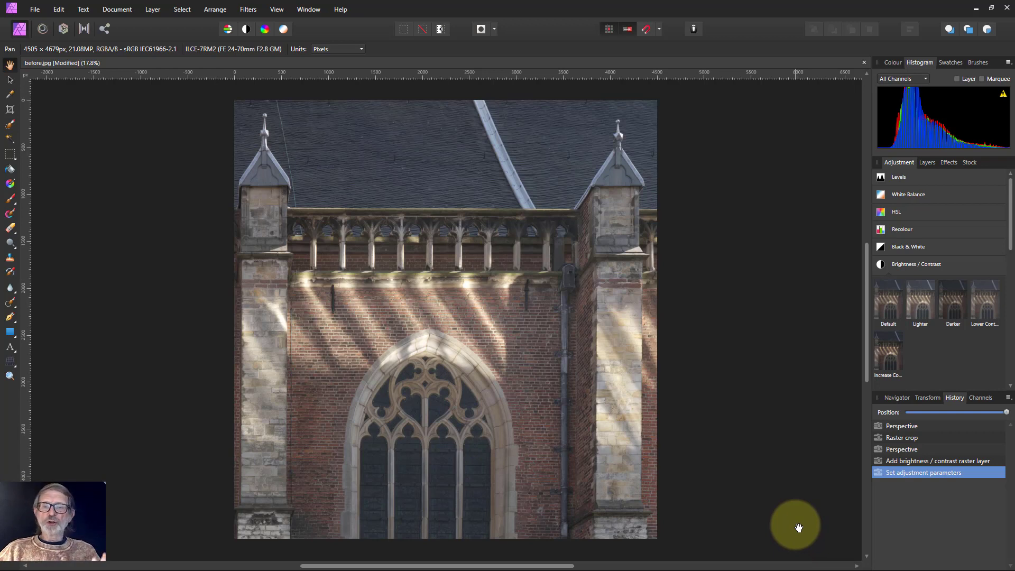
mouse_move(828, 443)
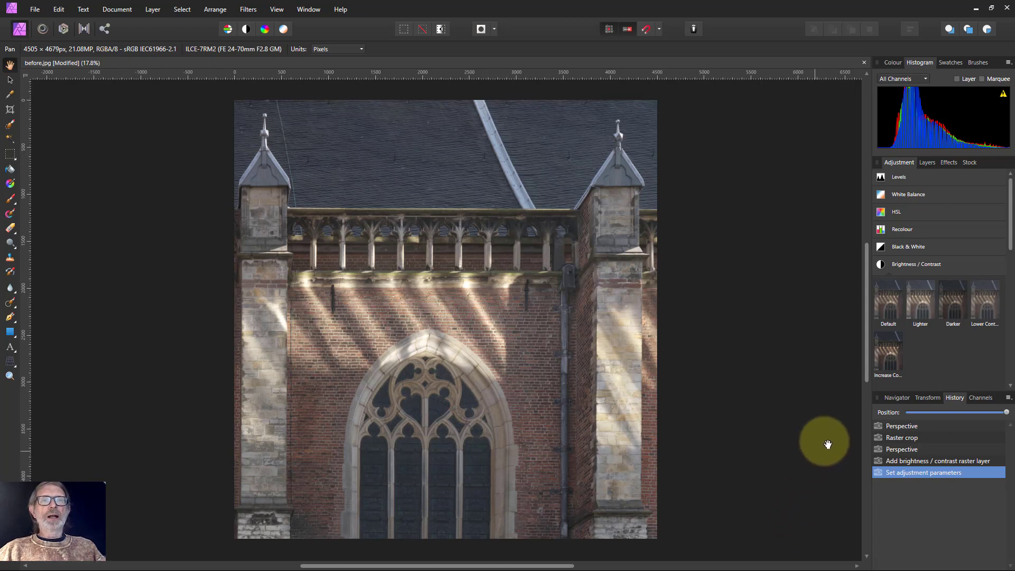
mouse_move(789, 338)
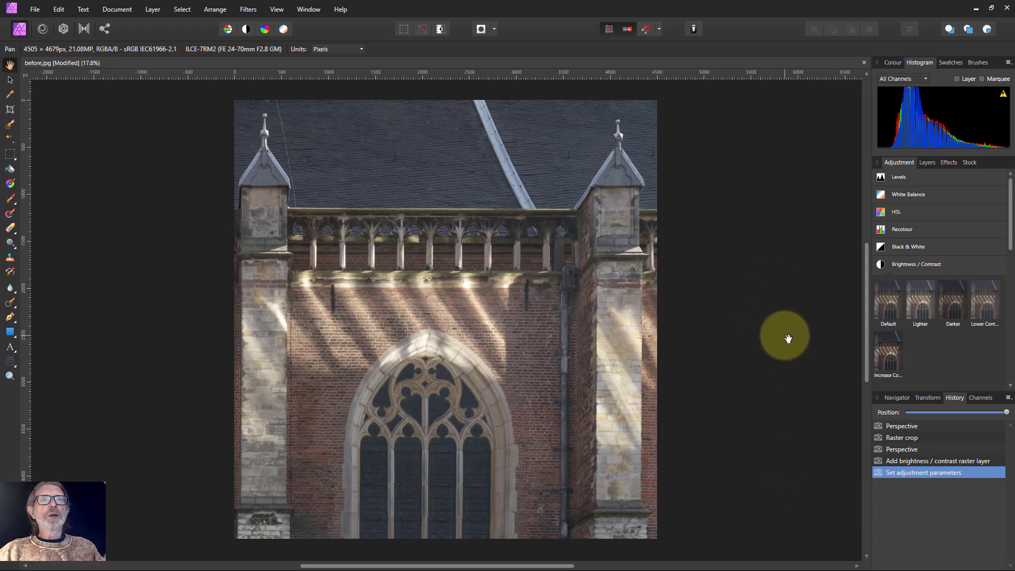